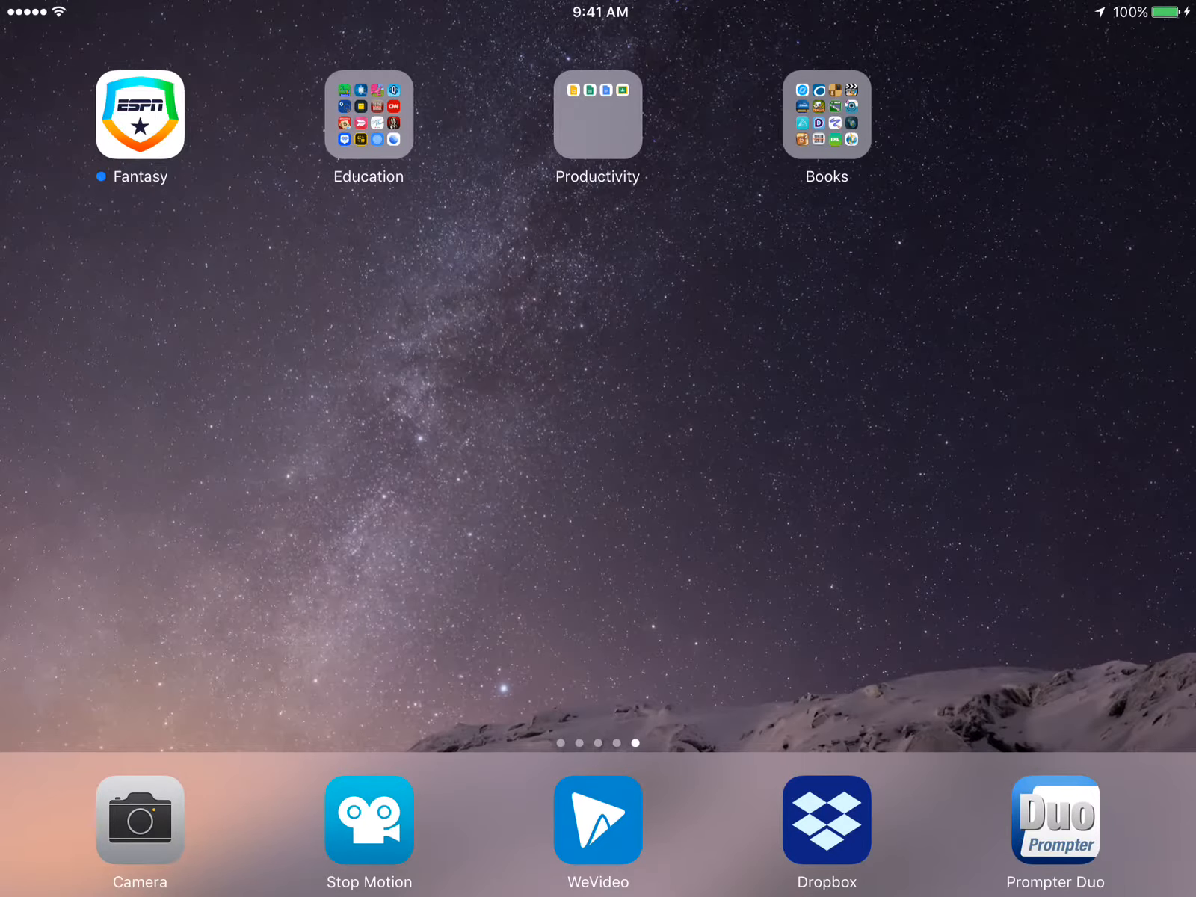
Refresh the Dropbox Recents list until SHOW12.txt appears under Today
left_click(825, 819)
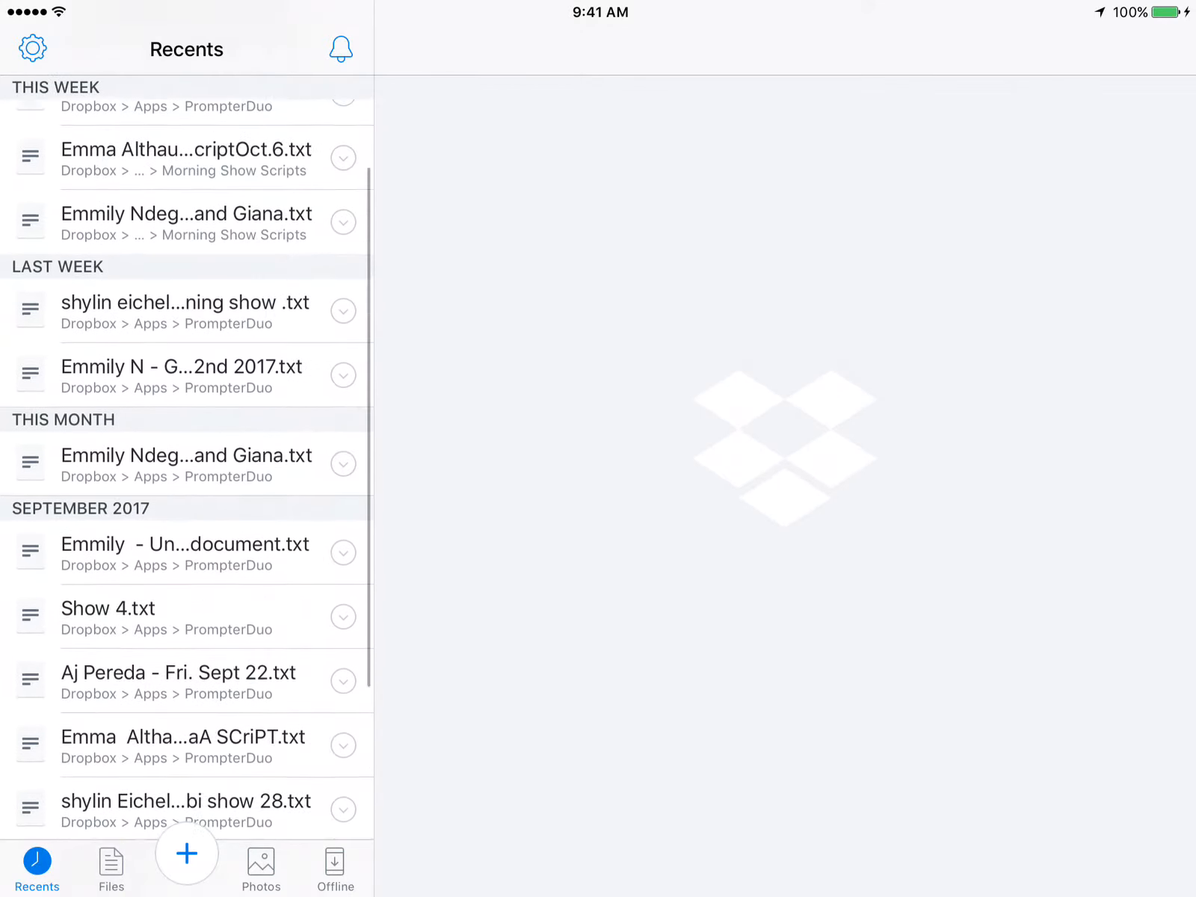
scroll("down", 3)
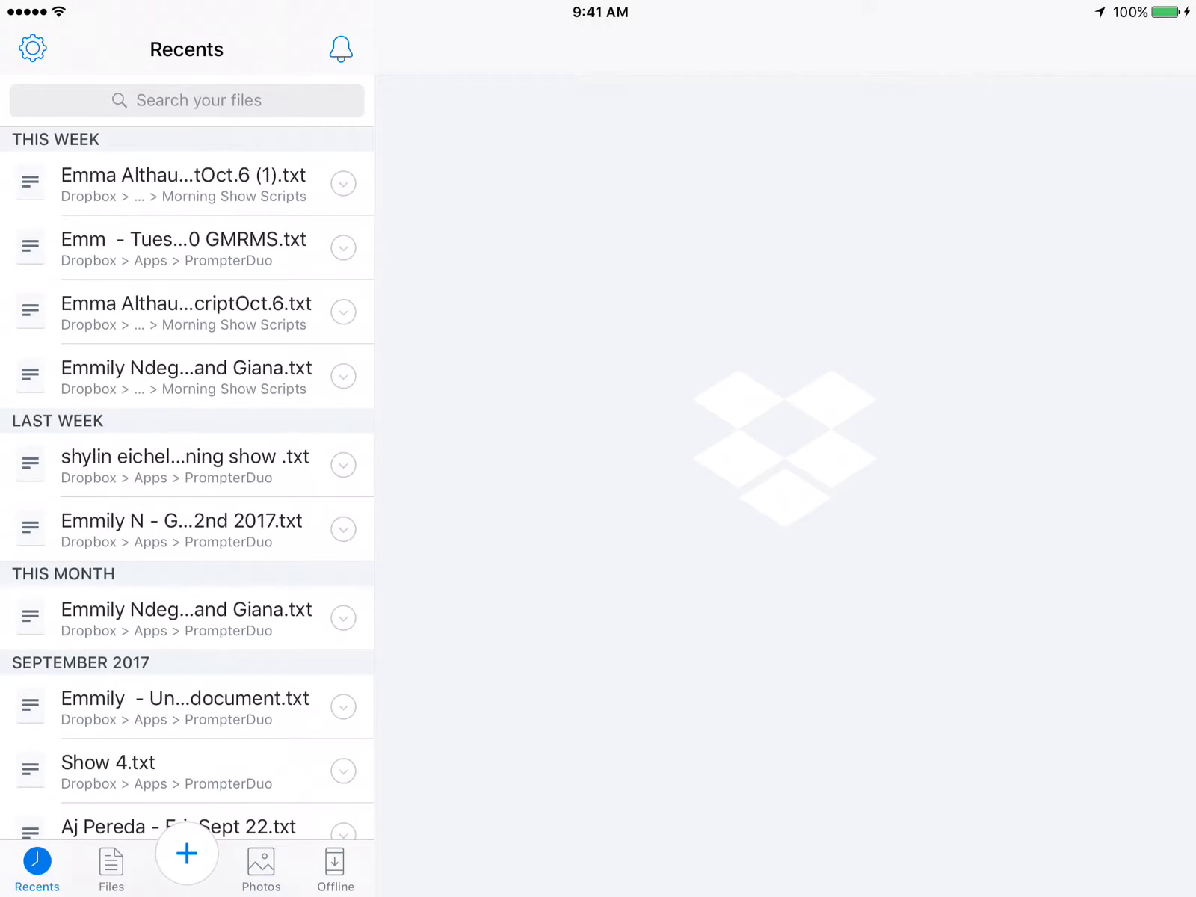
scroll("down", 3)
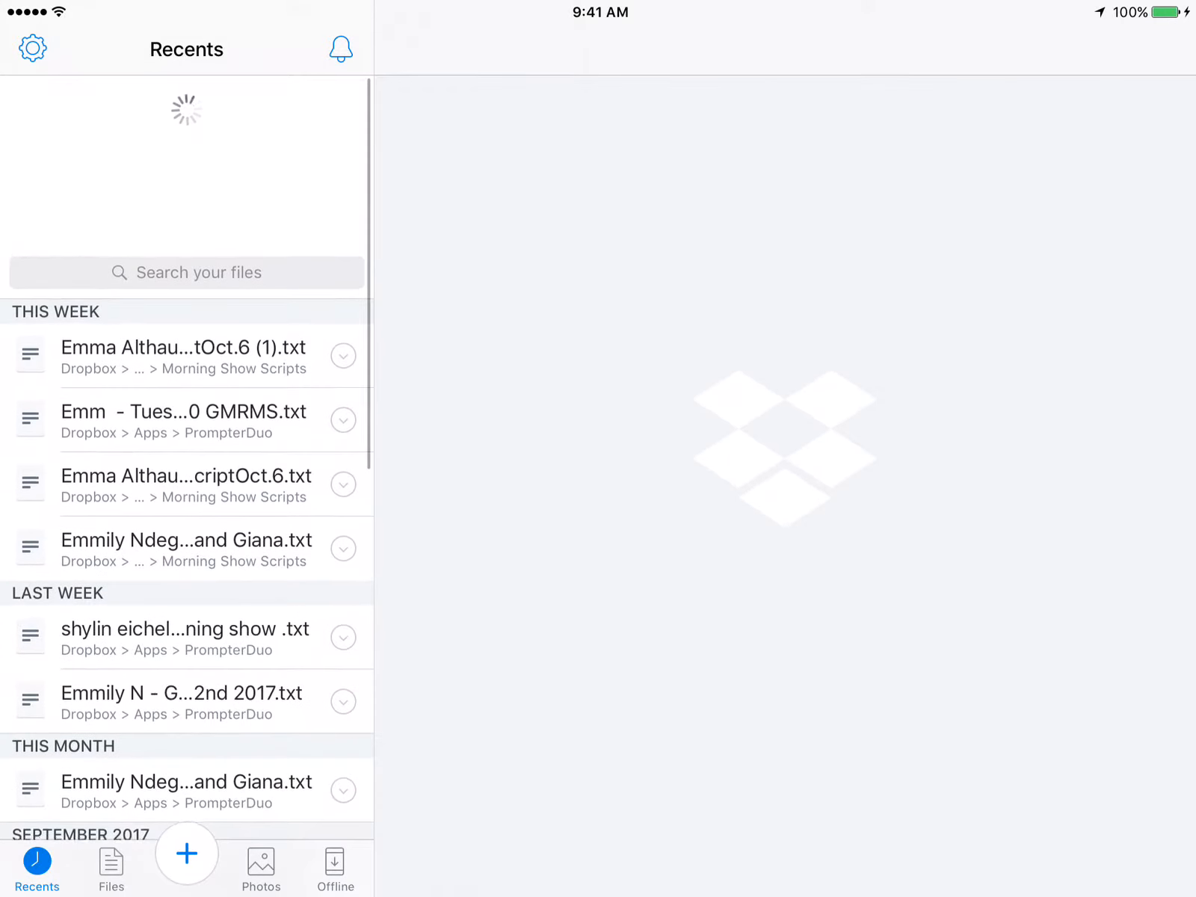
scroll("down", 3)
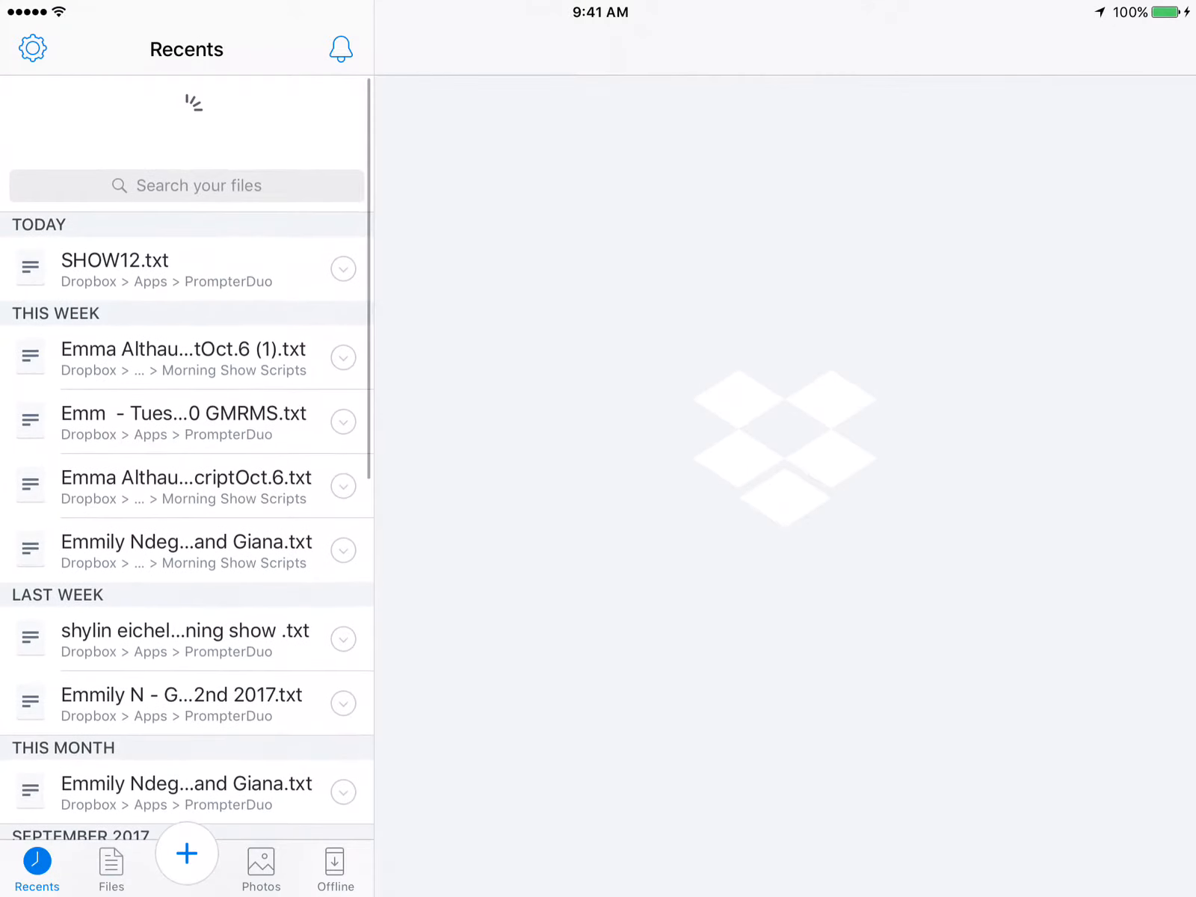
scroll("up", 3)
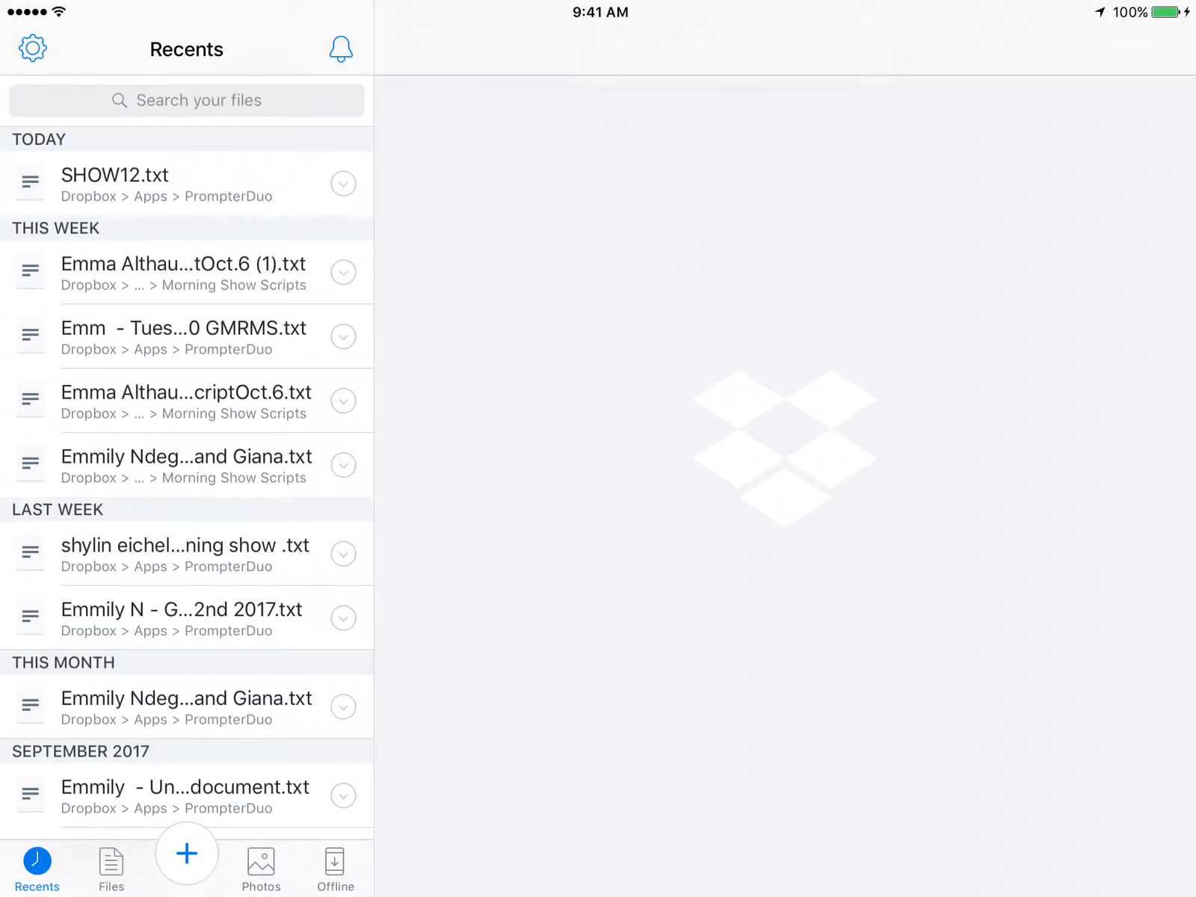
Preview the SHOW12.txt script and start a Move from its file actions
left_click(182, 182)
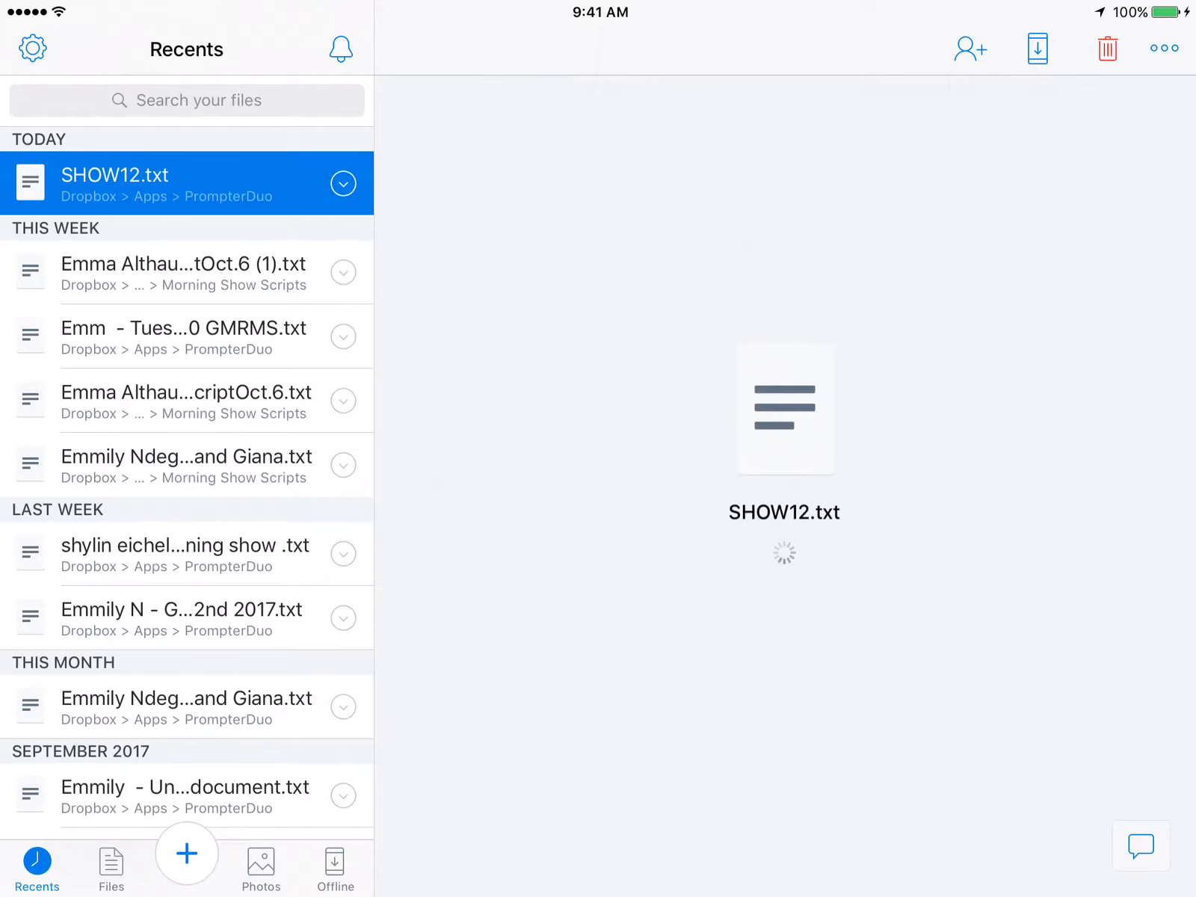
left_click(783, 408)
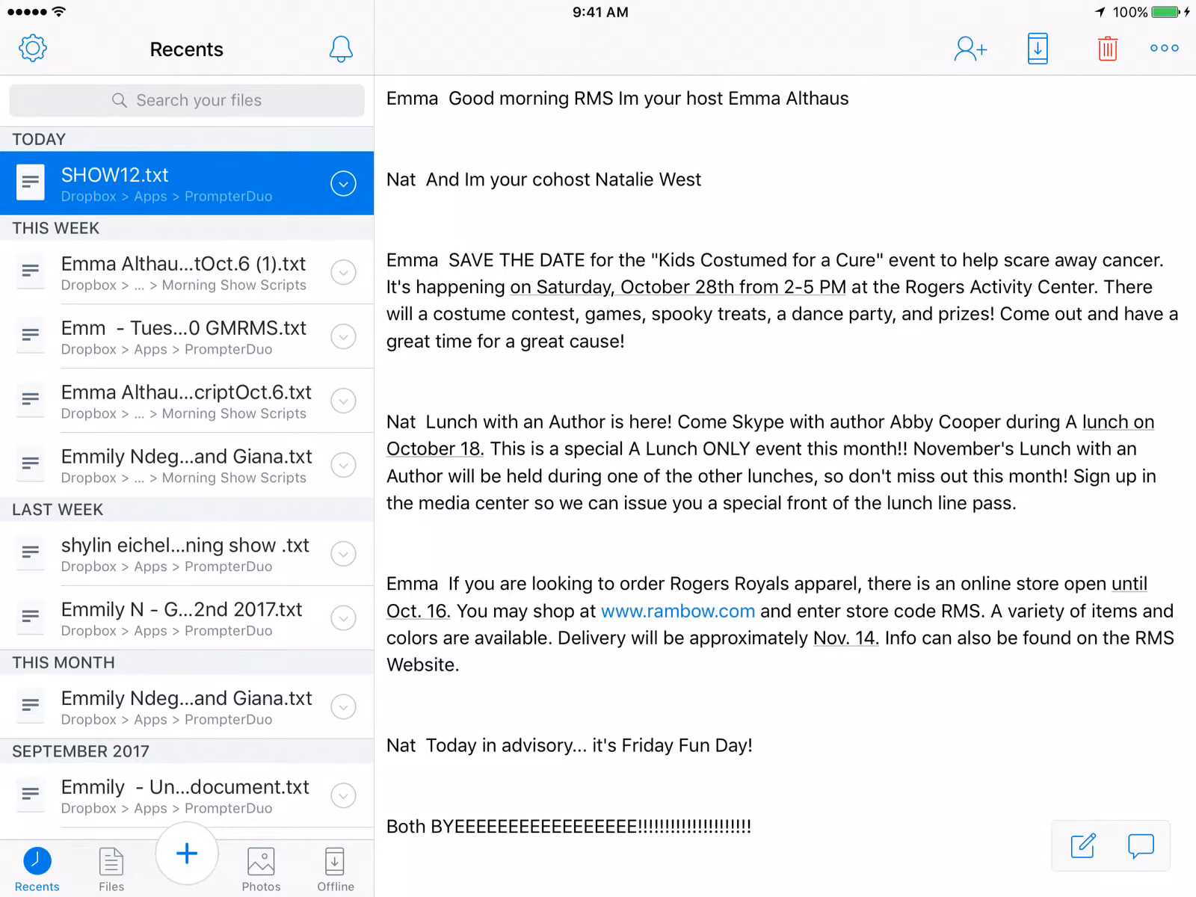
left_click(1164, 48)
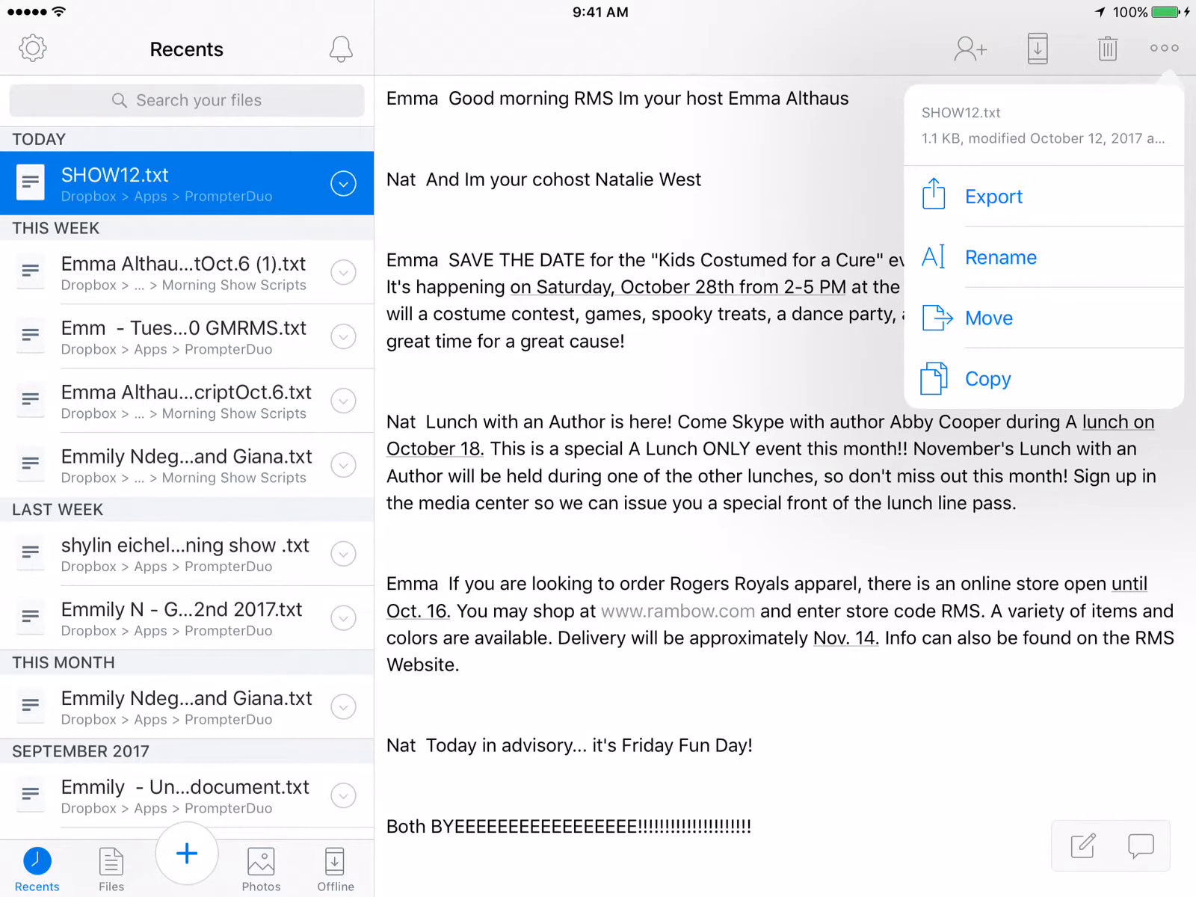
left_click(988, 319)
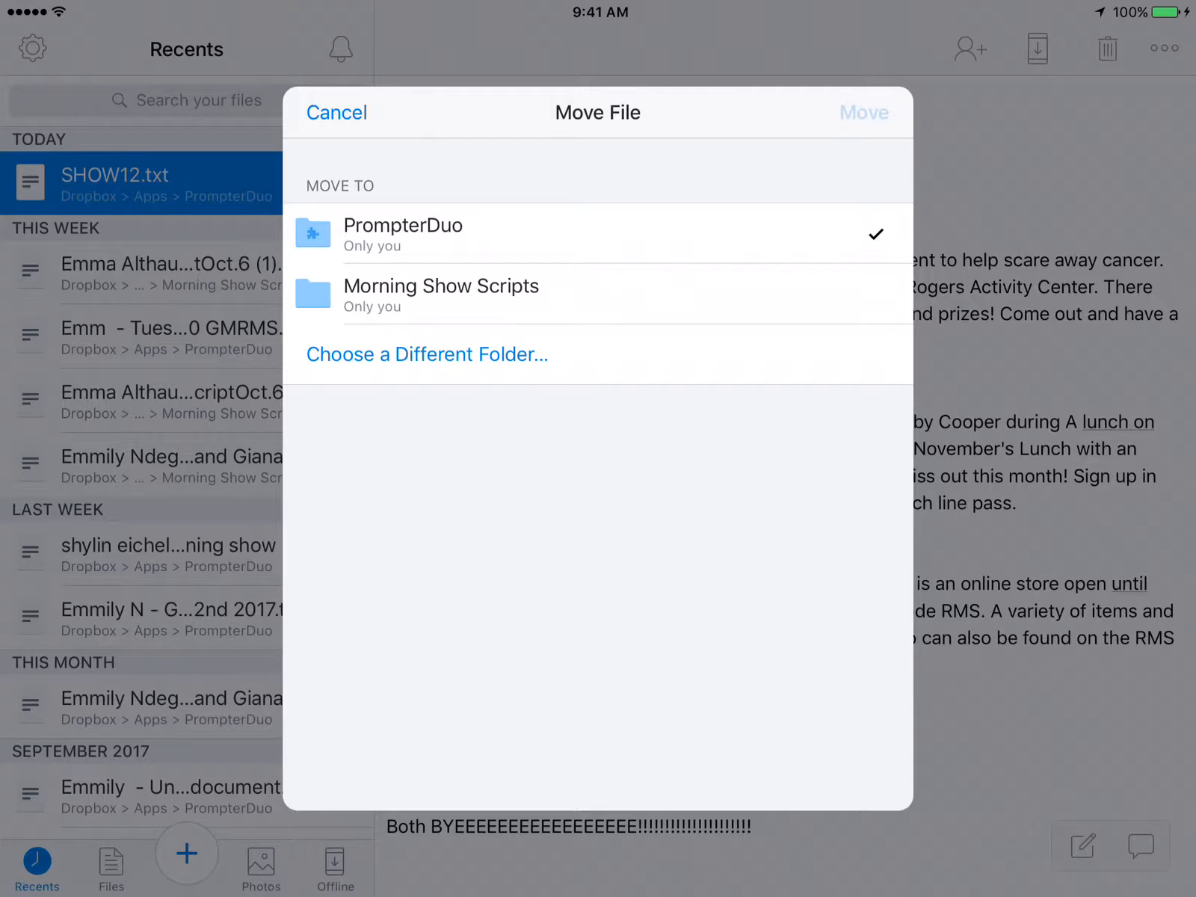
Target the PrompterDuo folder, accept the same-folder warning, cancel and go home
left_click(863, 112)
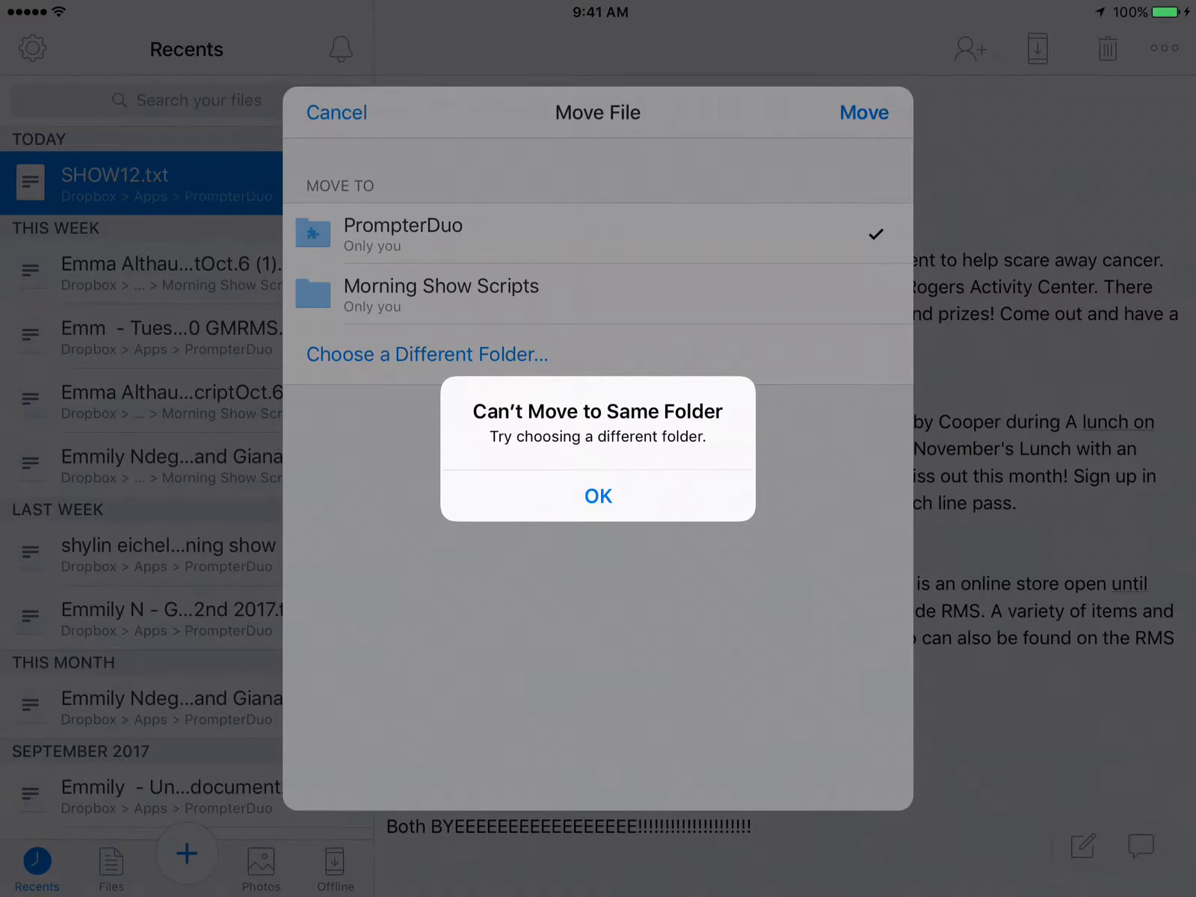
left_click(598, 497)
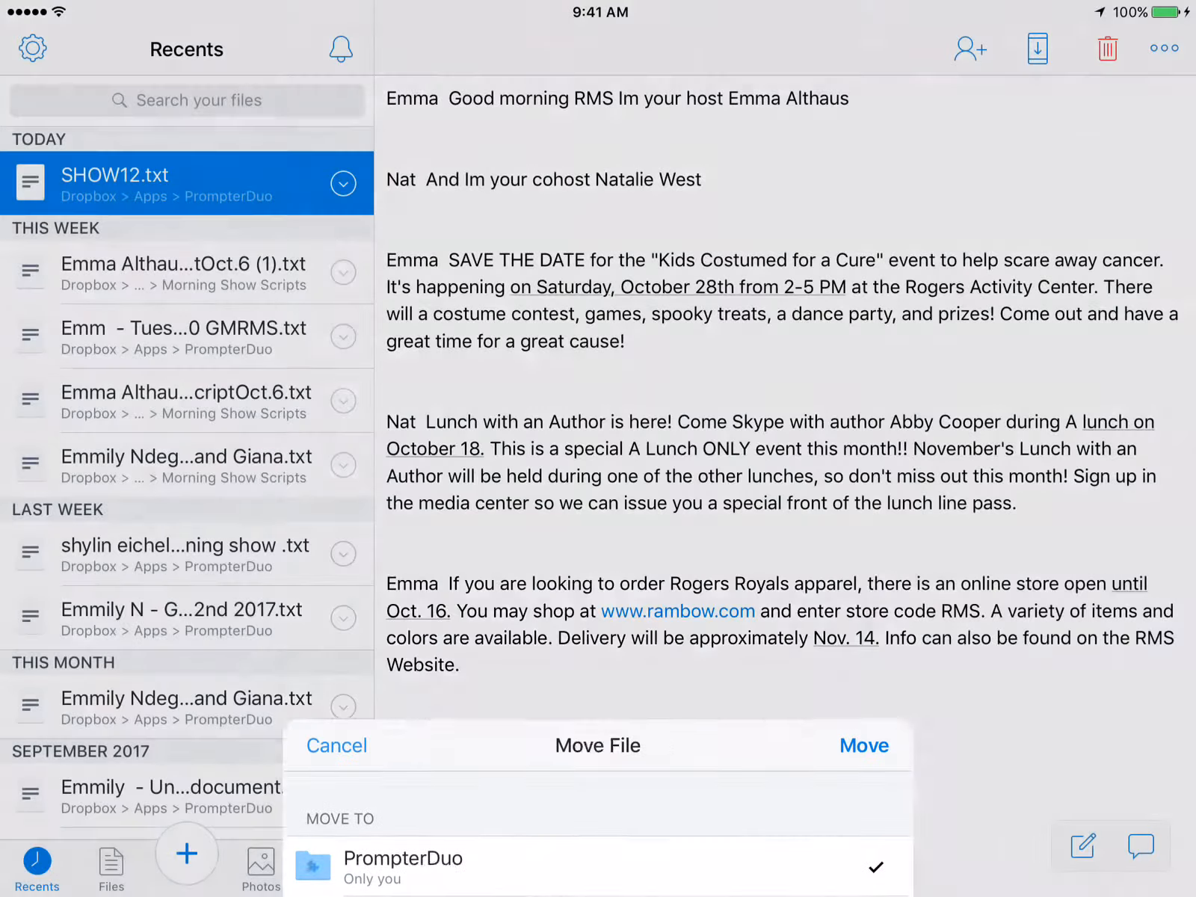
left_click(334, 745)
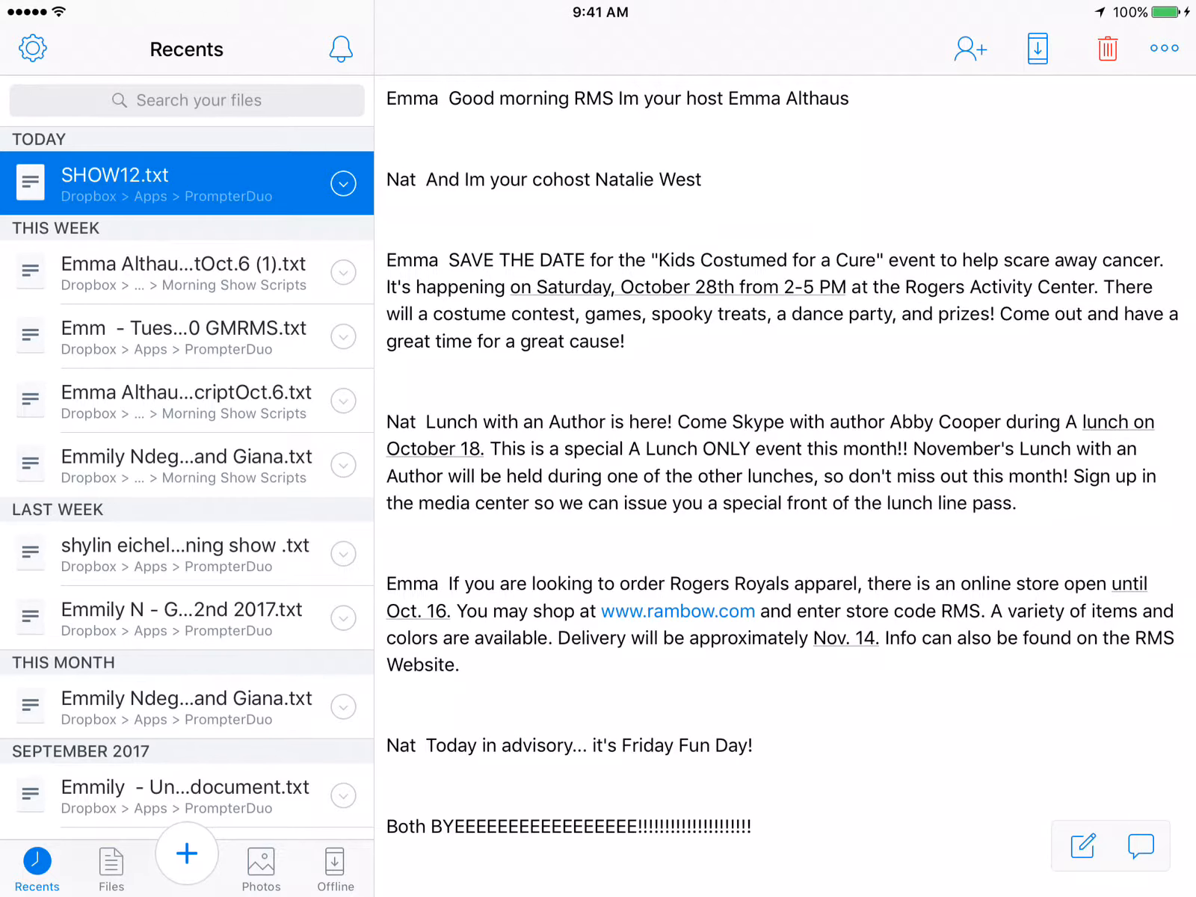
key("home")
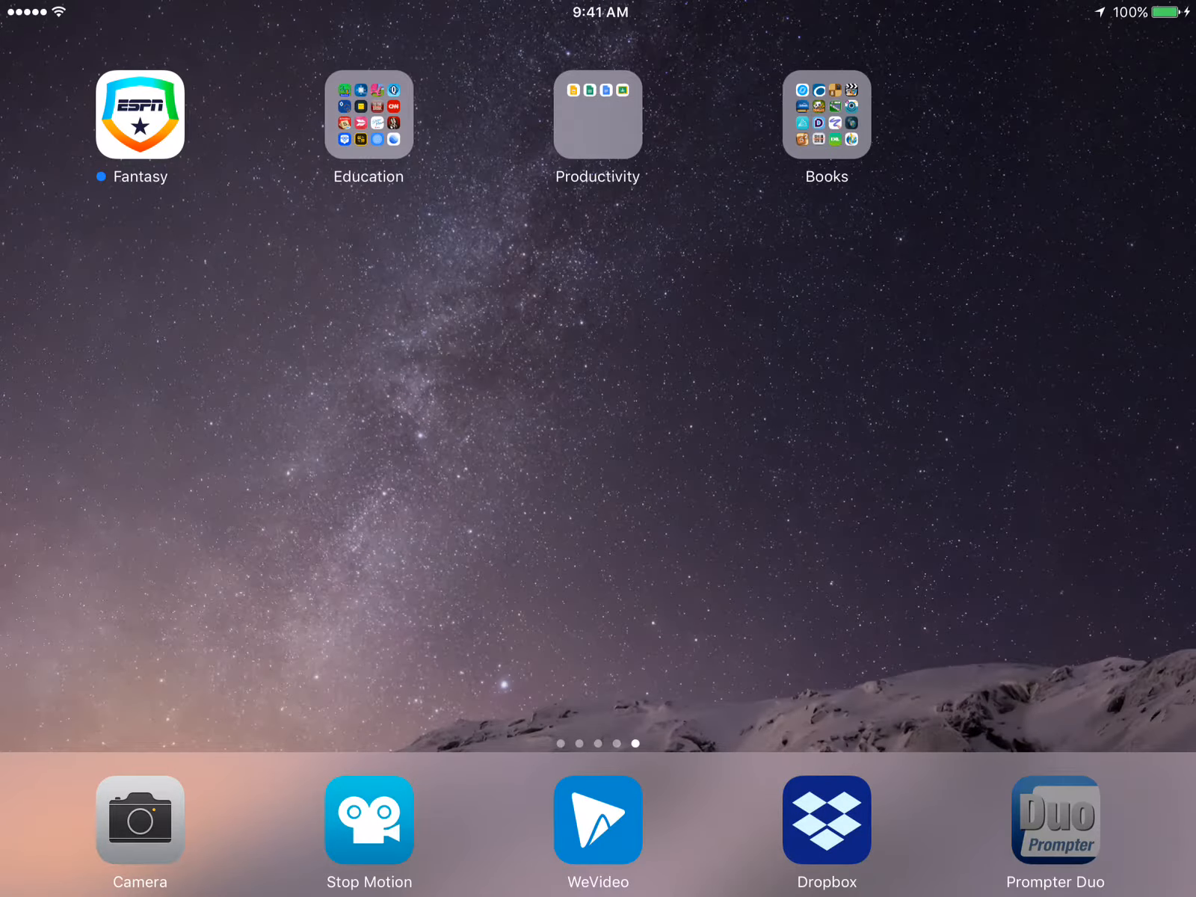
From Prompter Duo's Dropbox tab, add SHOW12.txt to the local documents
left_click(1055, 819)
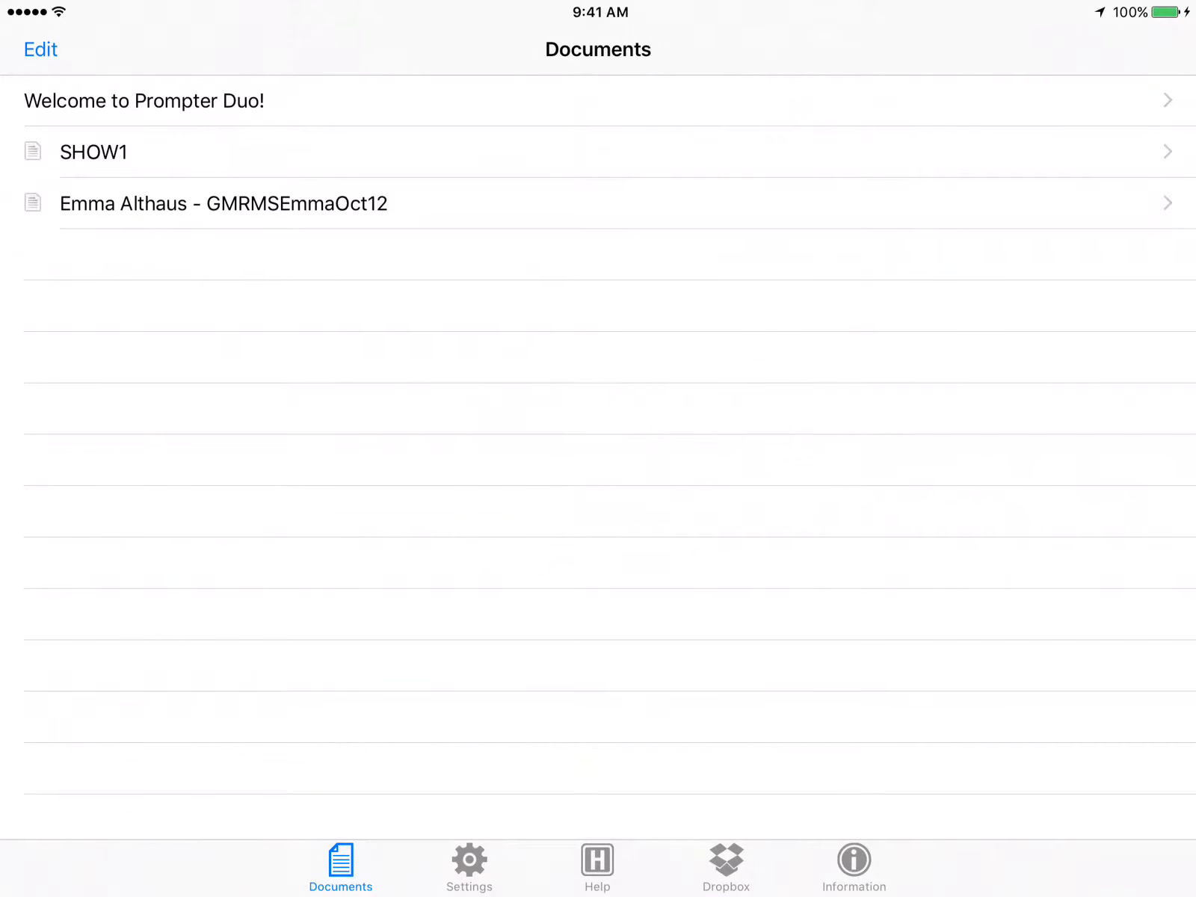
left_click(725, 866)
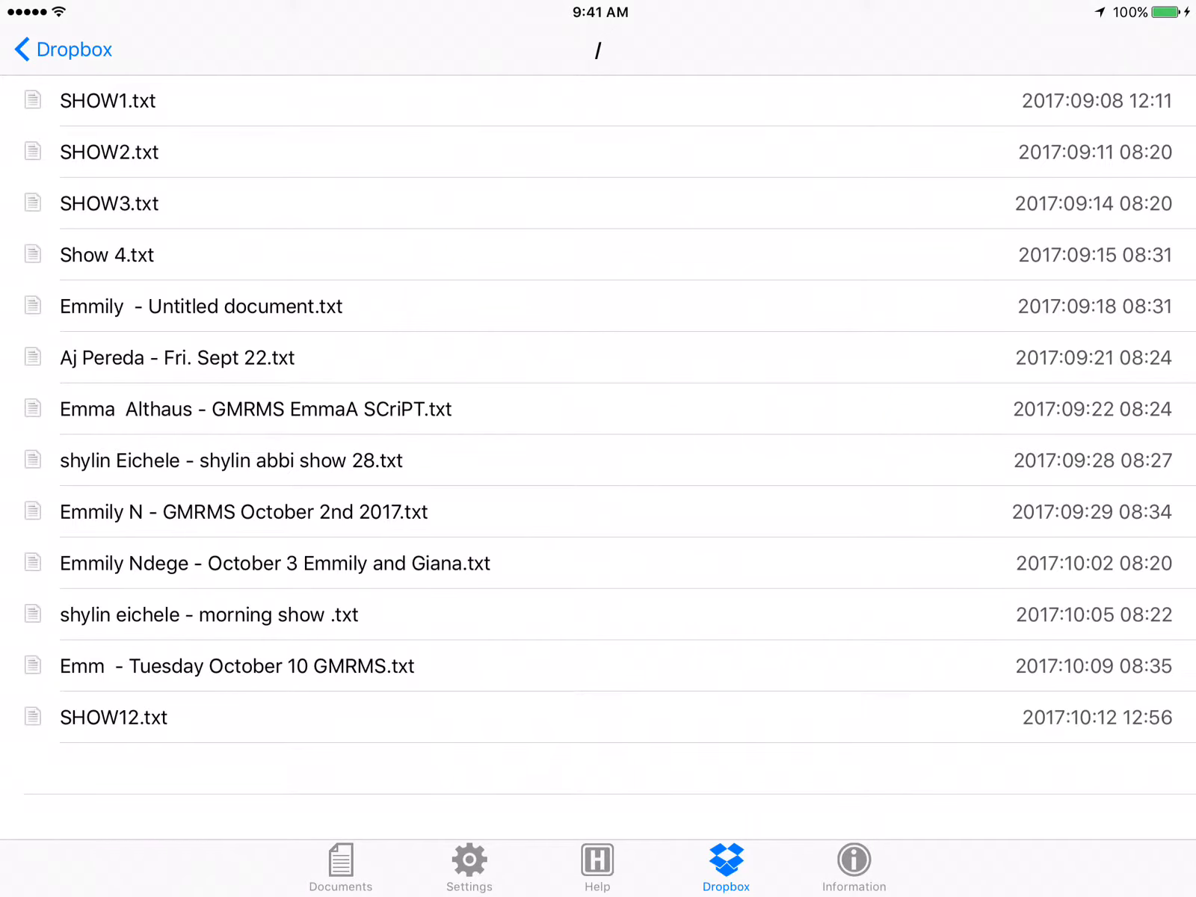
left_click(114, 717)
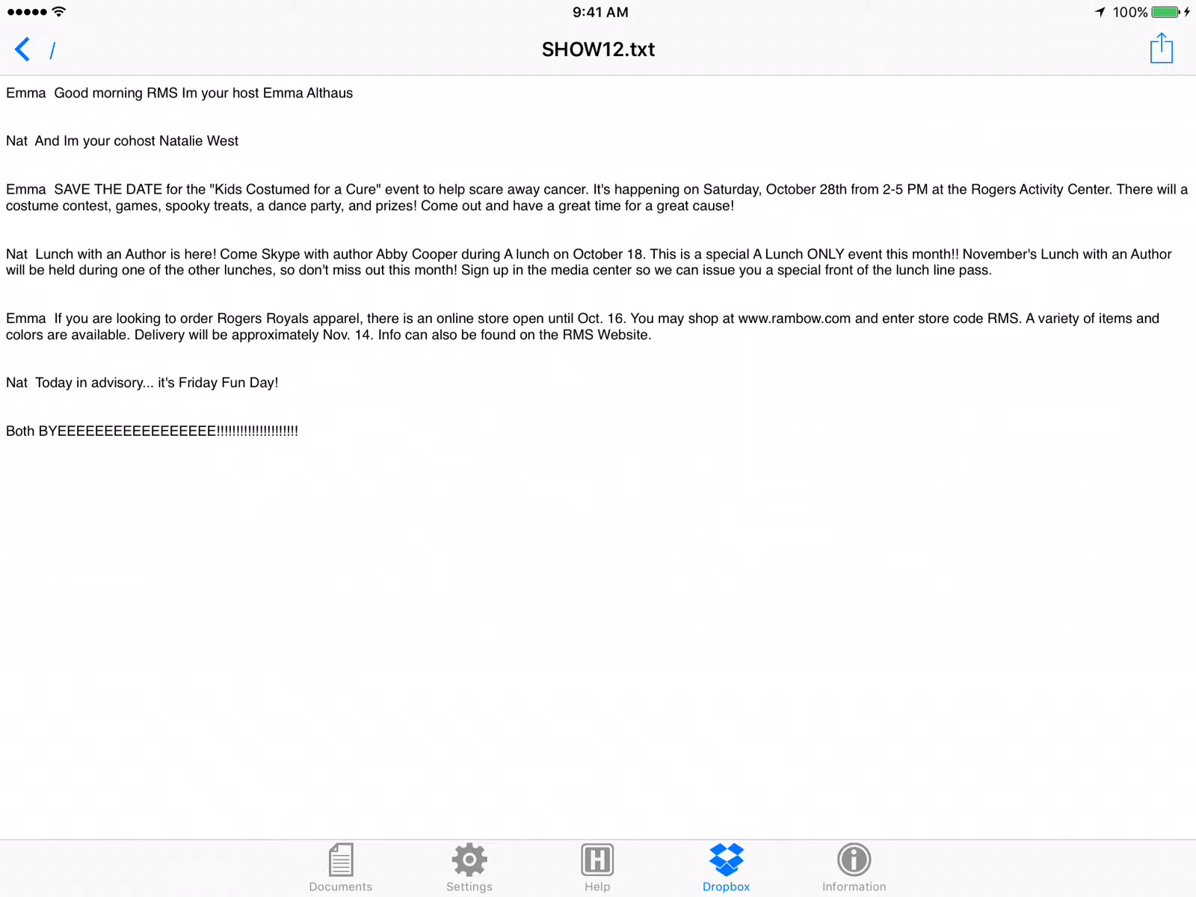
left_click(1160, 48)
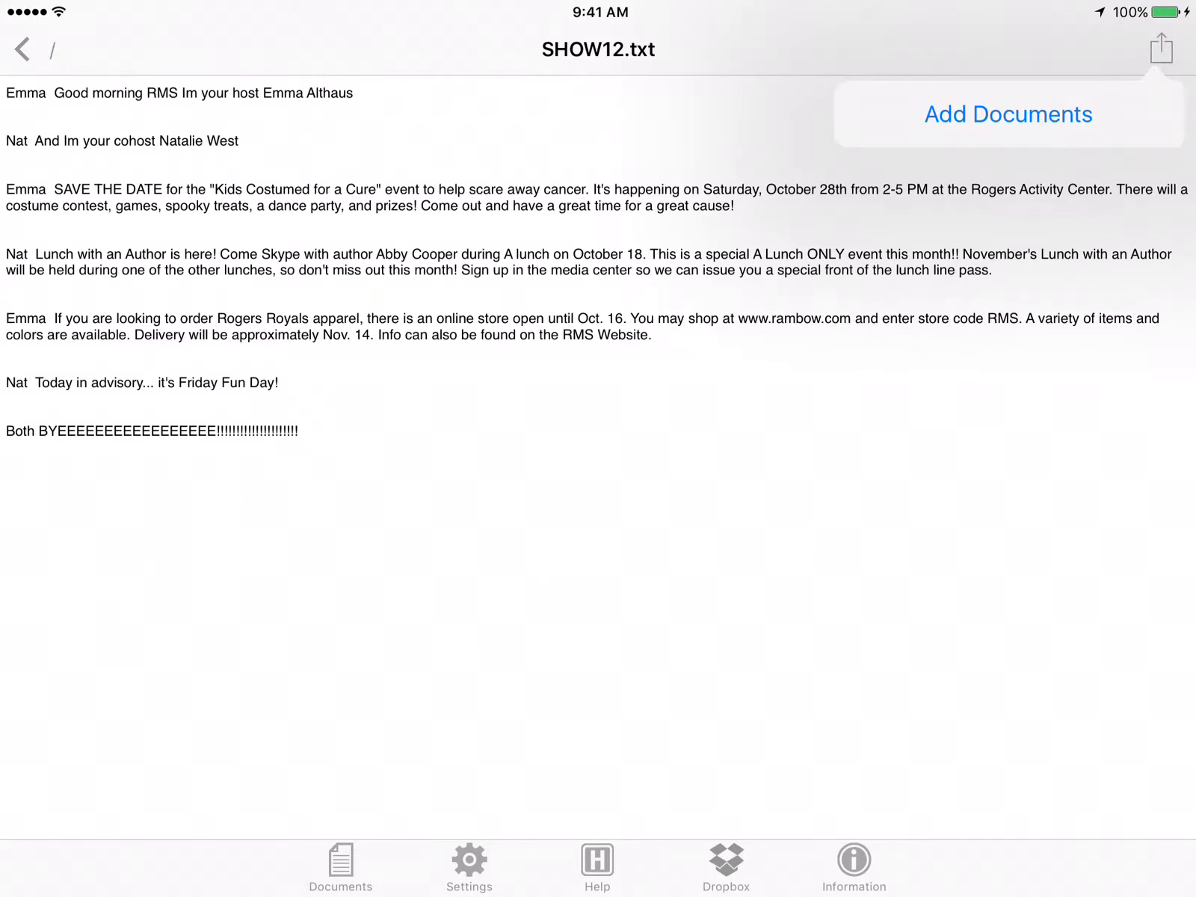
left_click(1006, 113)
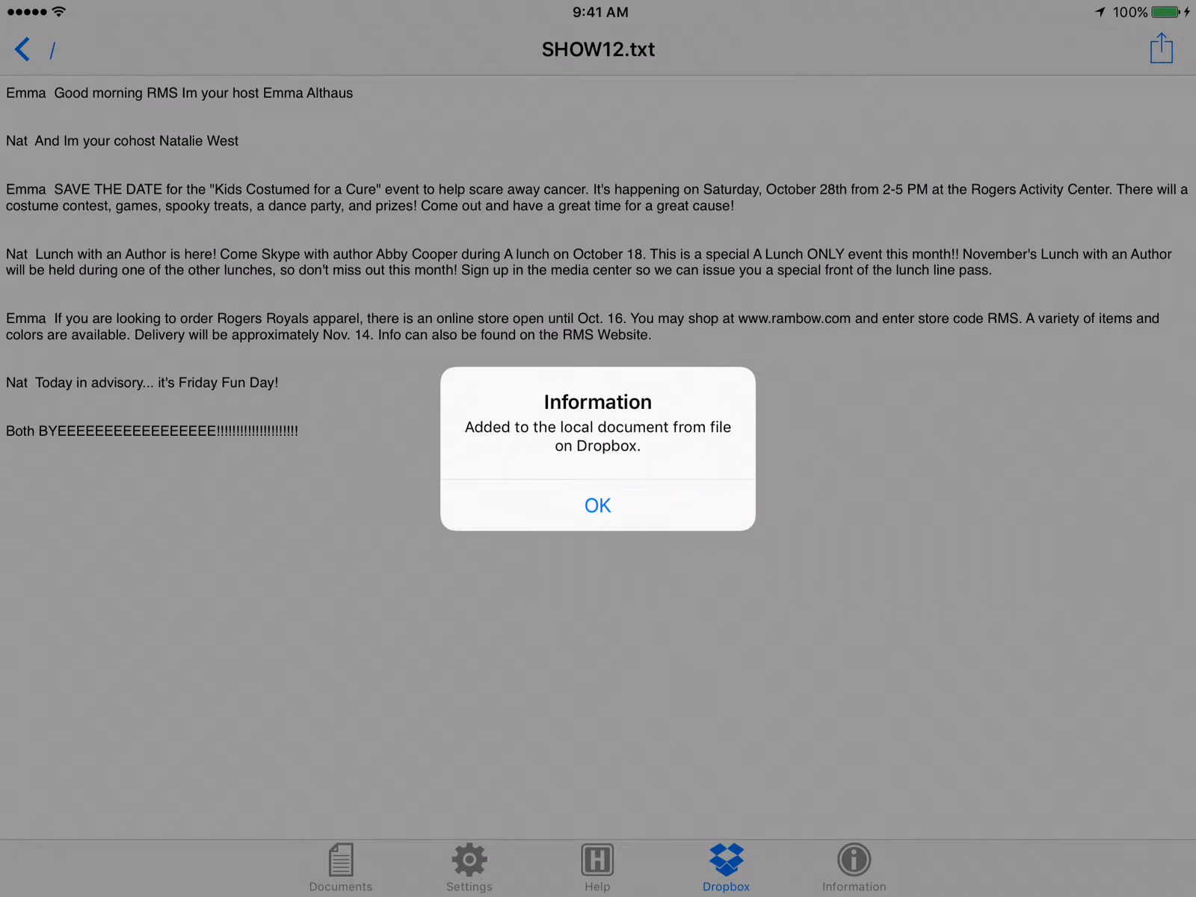
Confirm the added-document message, let SHOW12 prompt briefly, then return to Documents
left_click(597, 505)
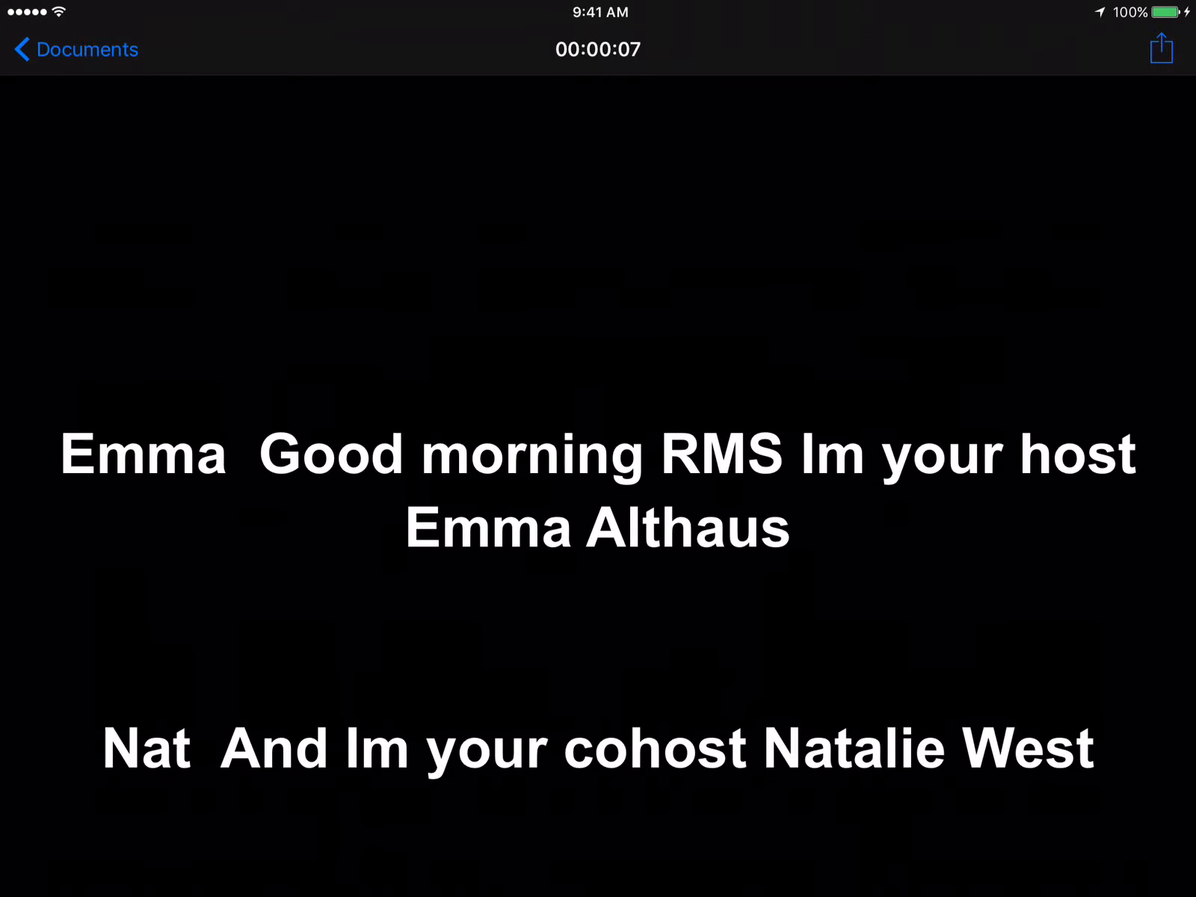
left_click(73, 49)
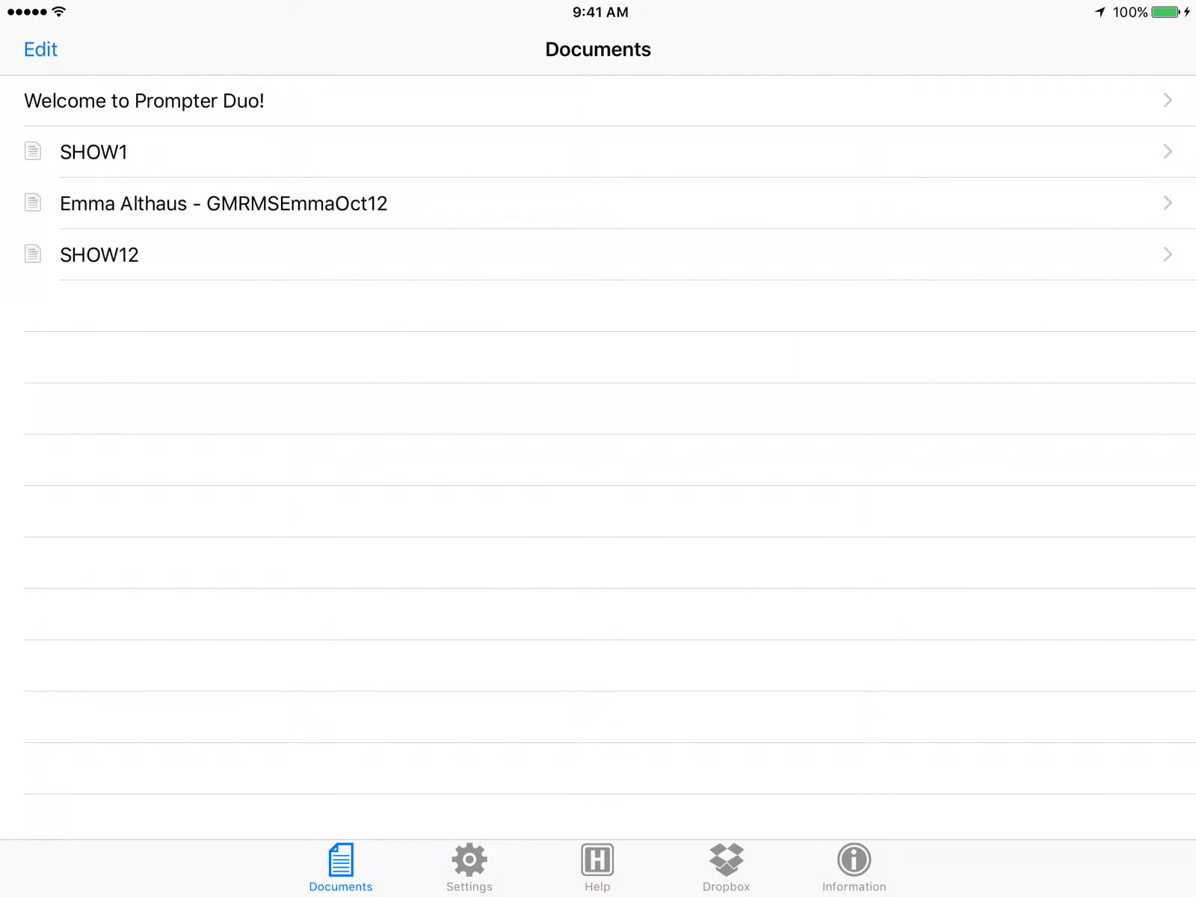
In Settings choose 56 Point font size and scroll speed 4, then back to Documents
left_click(469, 867)
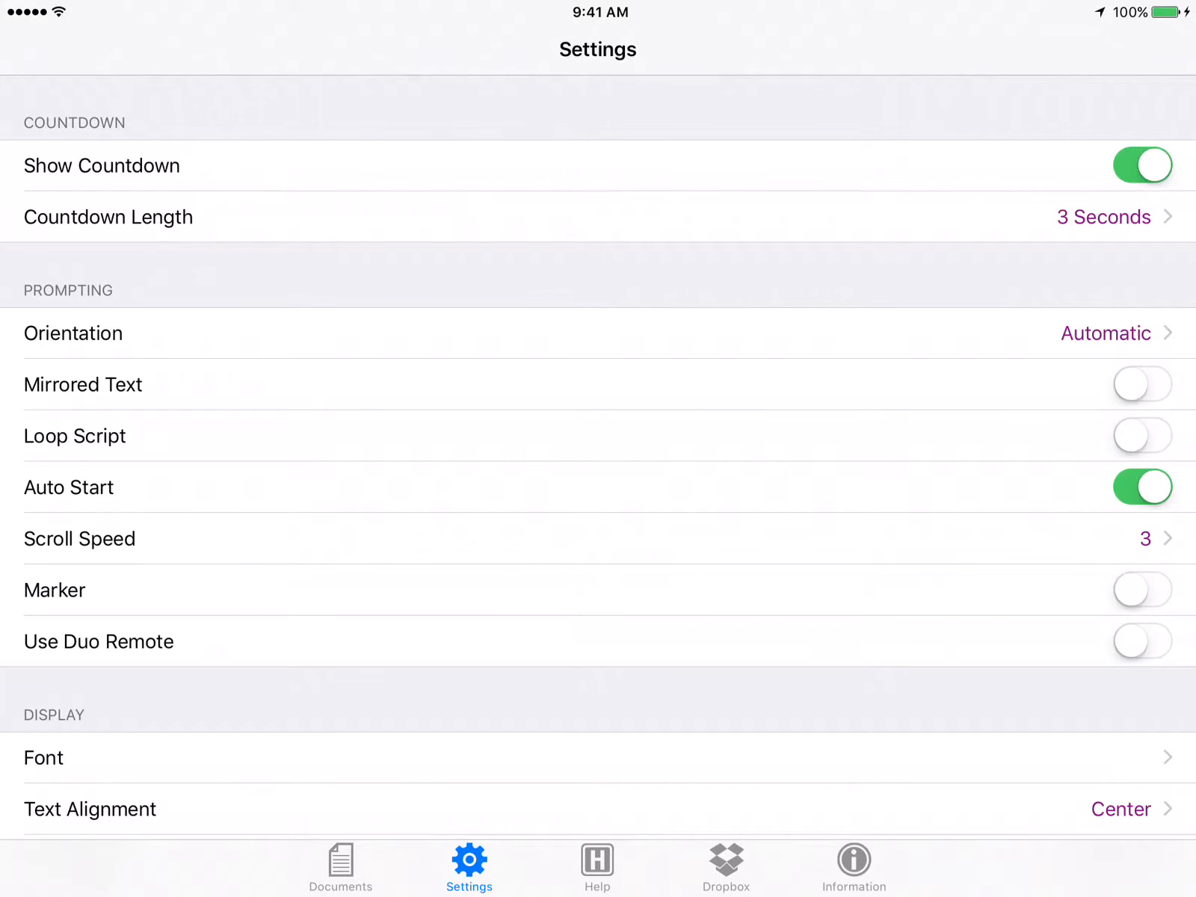
scroll("down", 3)
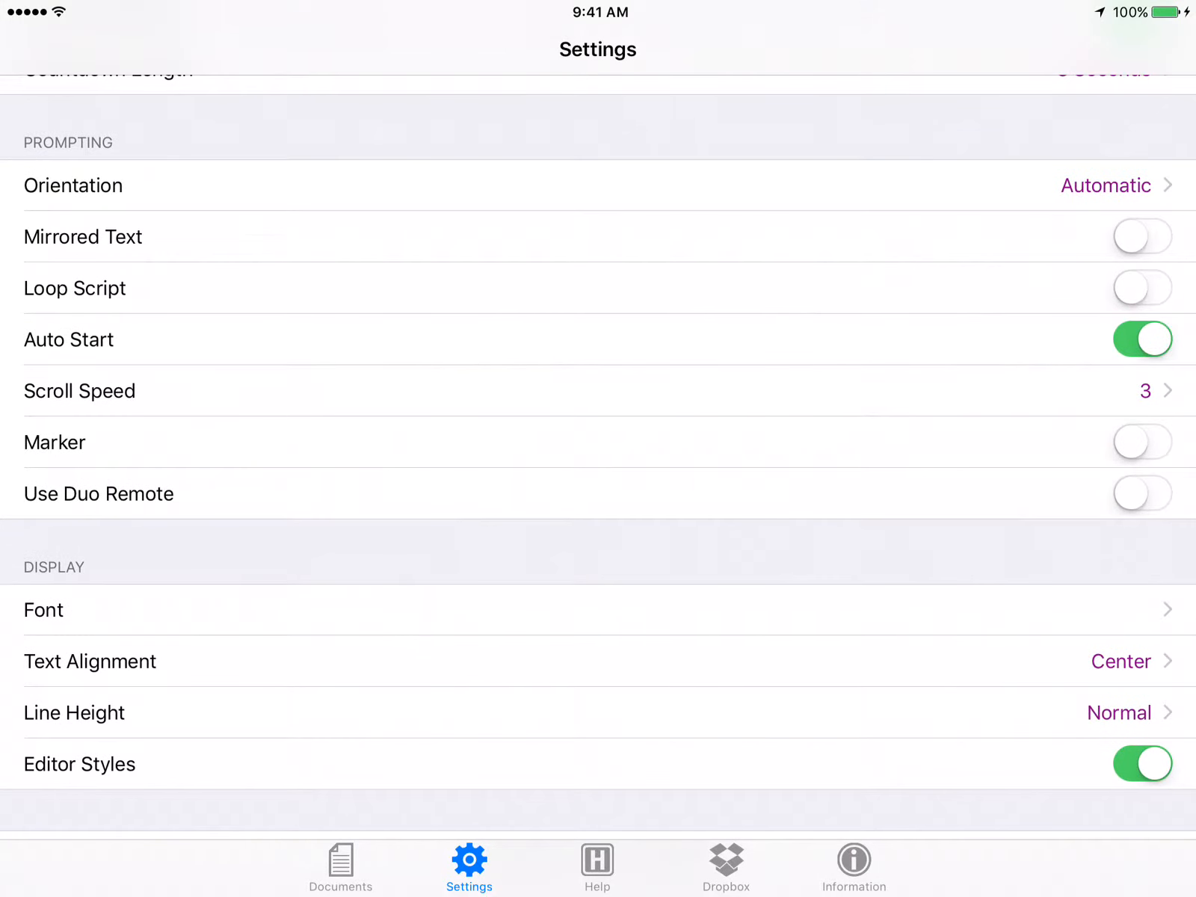
scroll("down", 3)
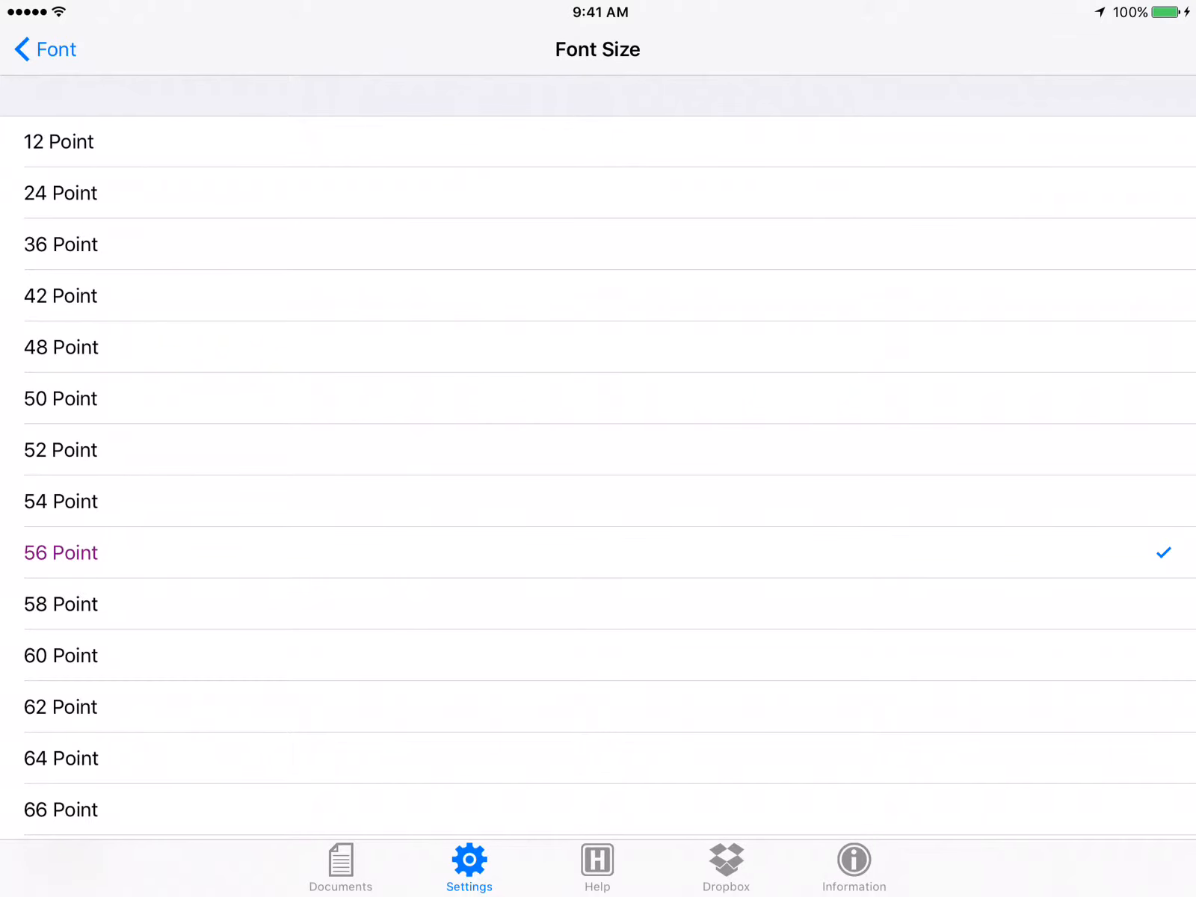
left_click(43, 50)
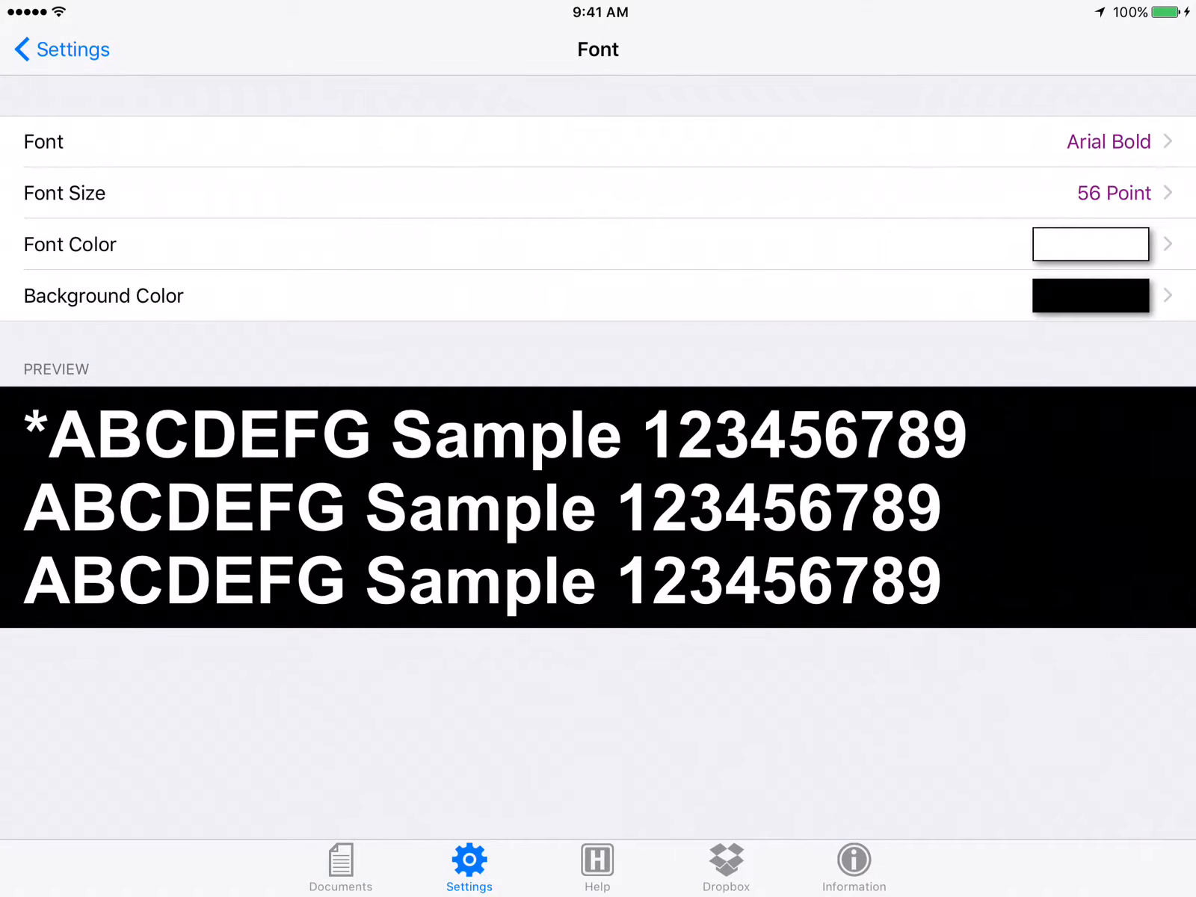
left_click(61, 50)
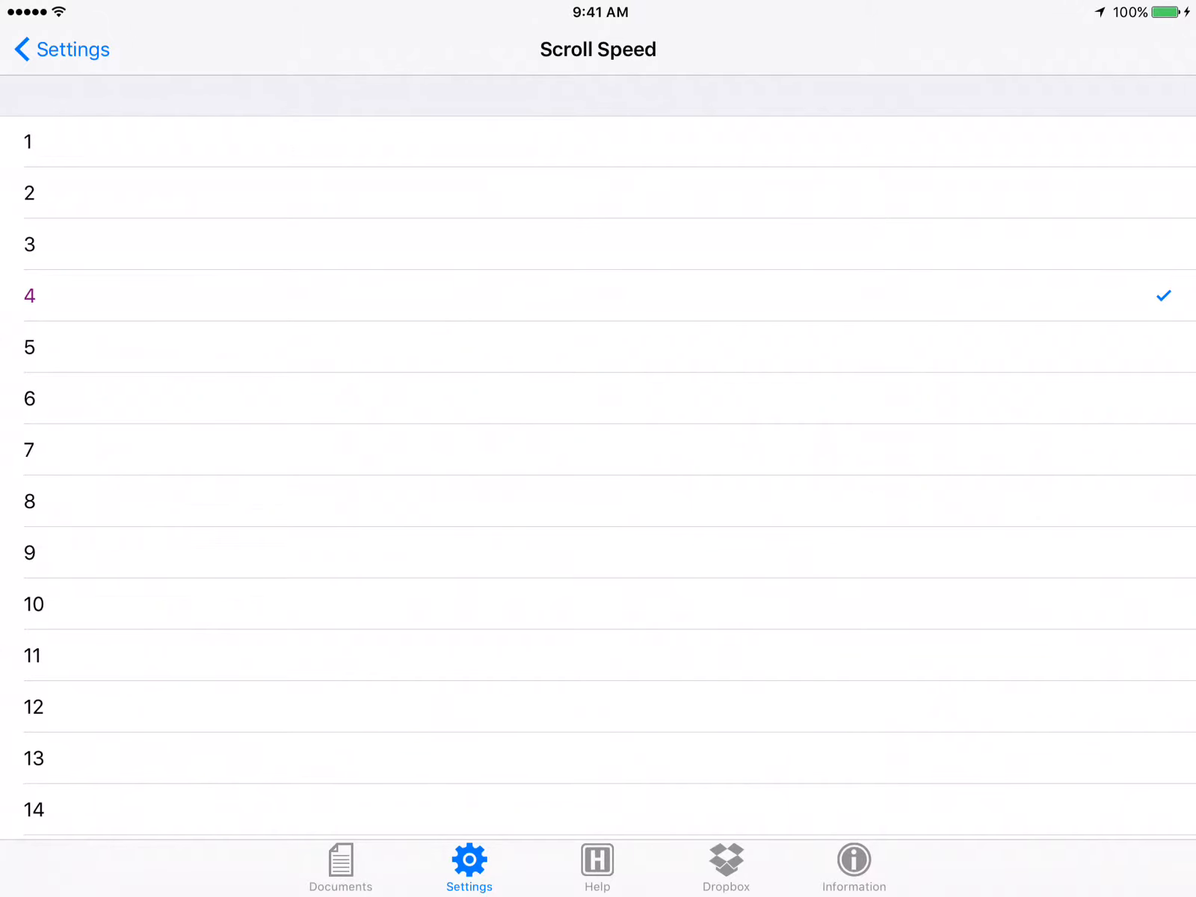
left_click(339, 866)
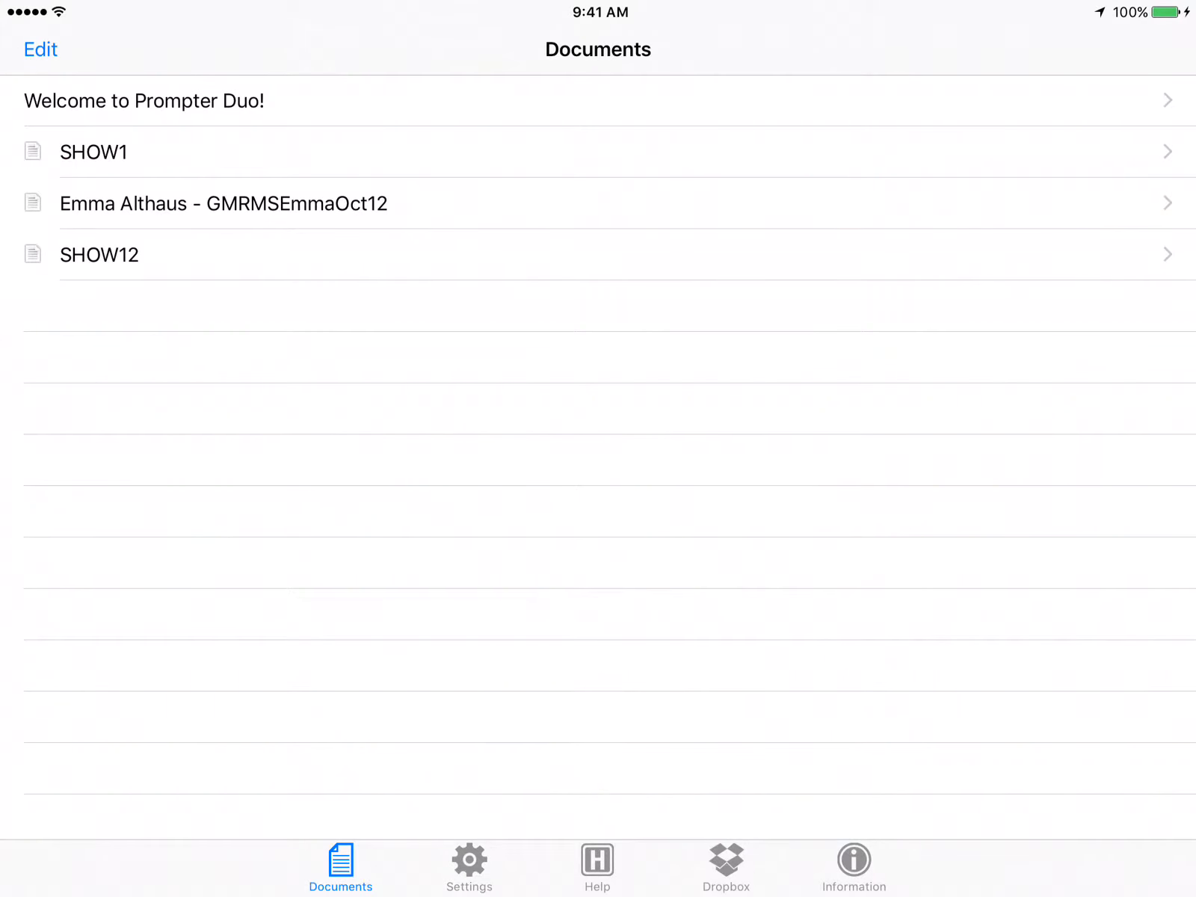